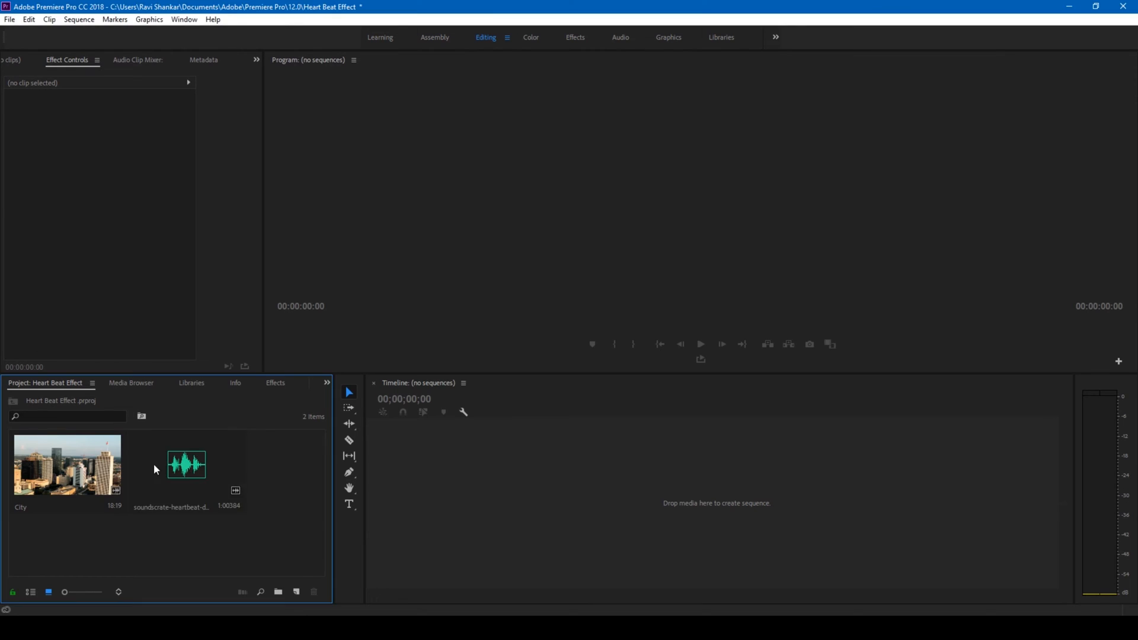
- Drag the City clip into the empty Timeline to build a City sequence
click(67, 465)
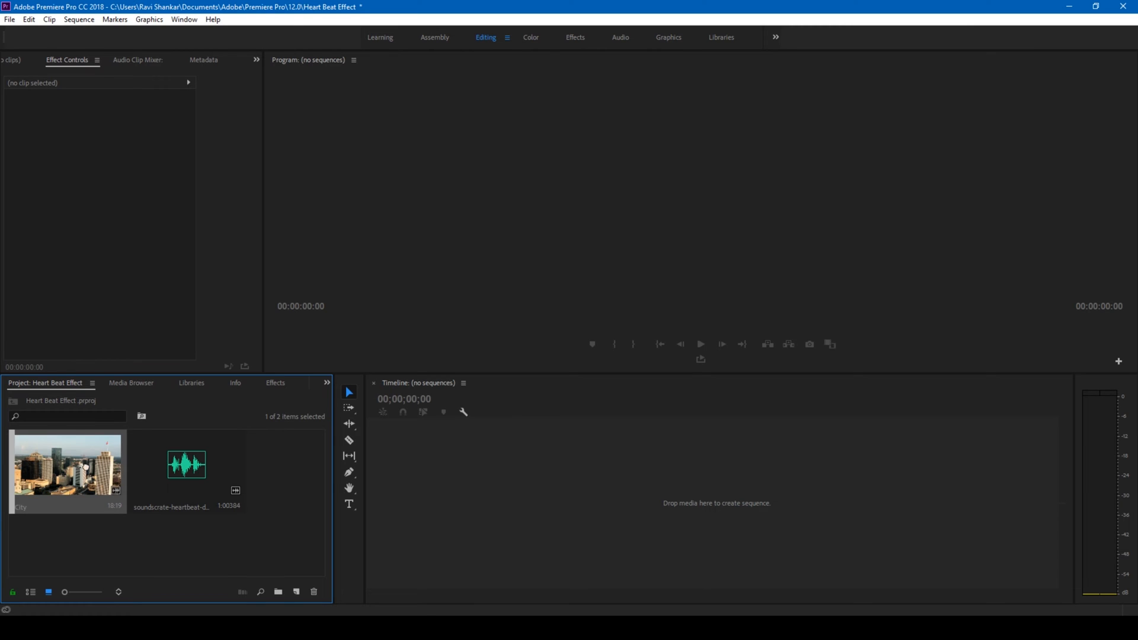
drag(65, 464, 631, 494)
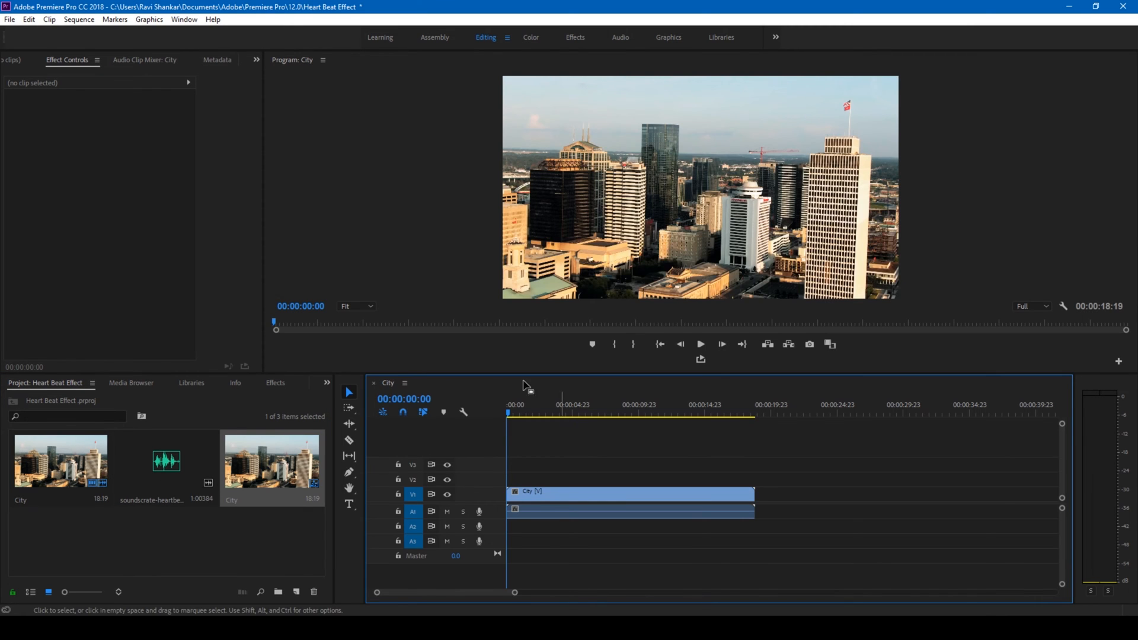
click(698, 344)
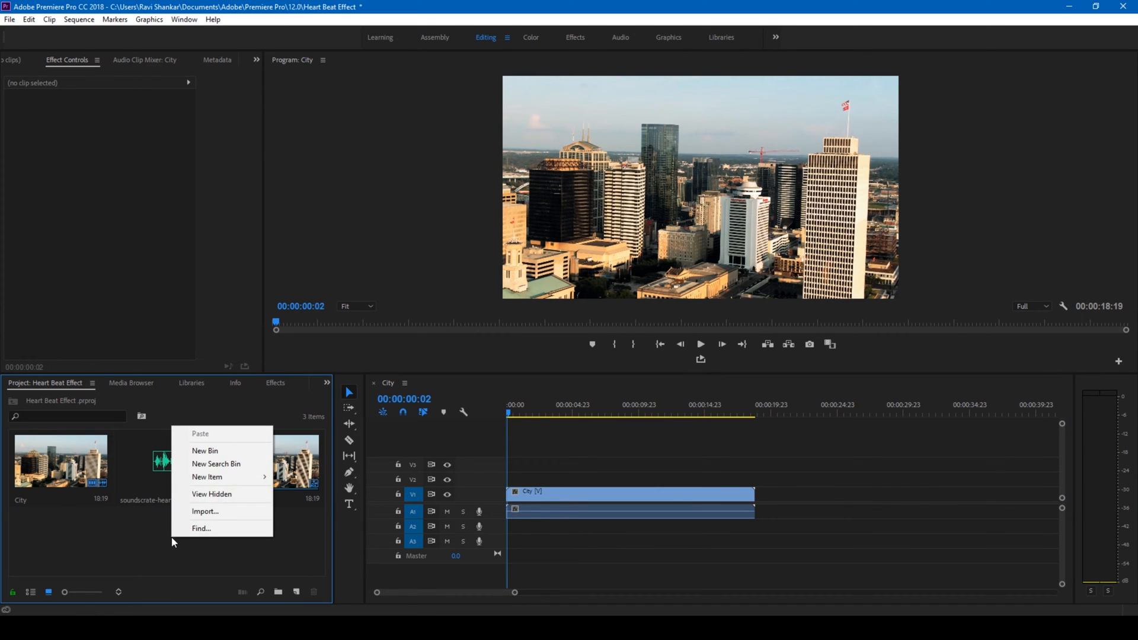
mouse_move(207, 476)
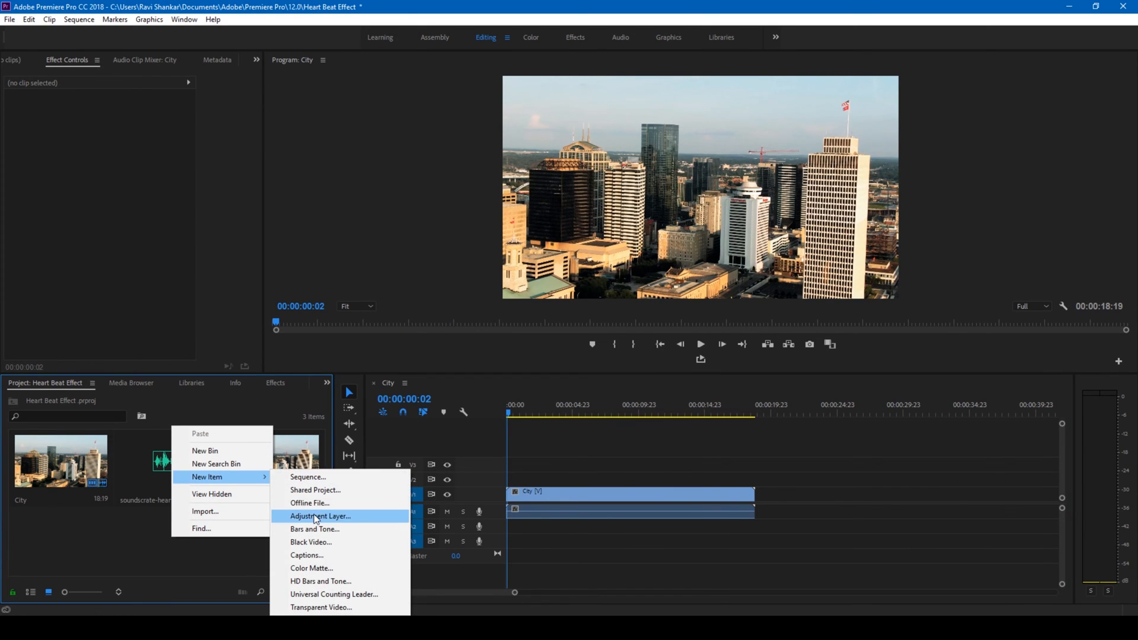
- Create a new adjustment layer with default settings and place it on V2 above City
click(320, 516)
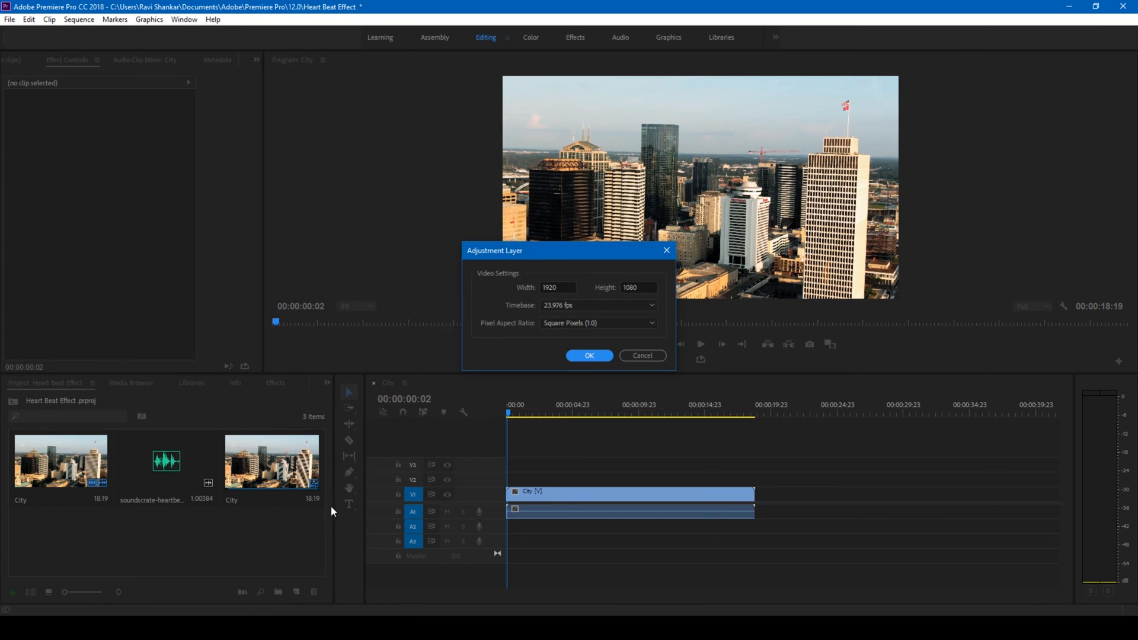
click(589, 356)
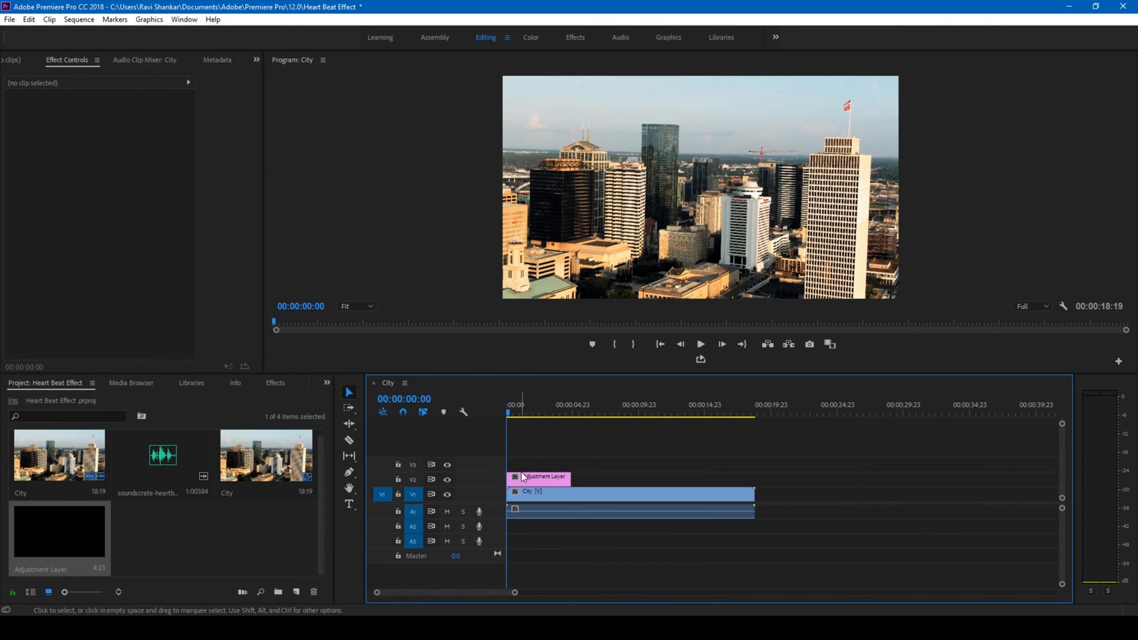
click(540, 476)
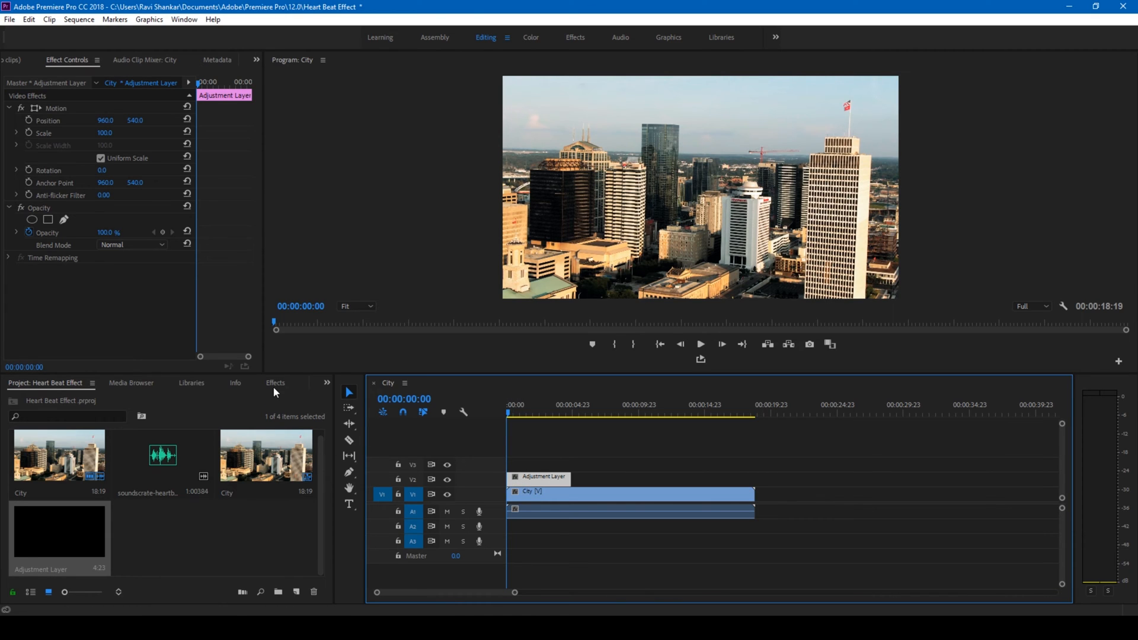
- Search 'Tra' in Effects and apply Distort > Transform to the adjustment layer
click(275, 383)
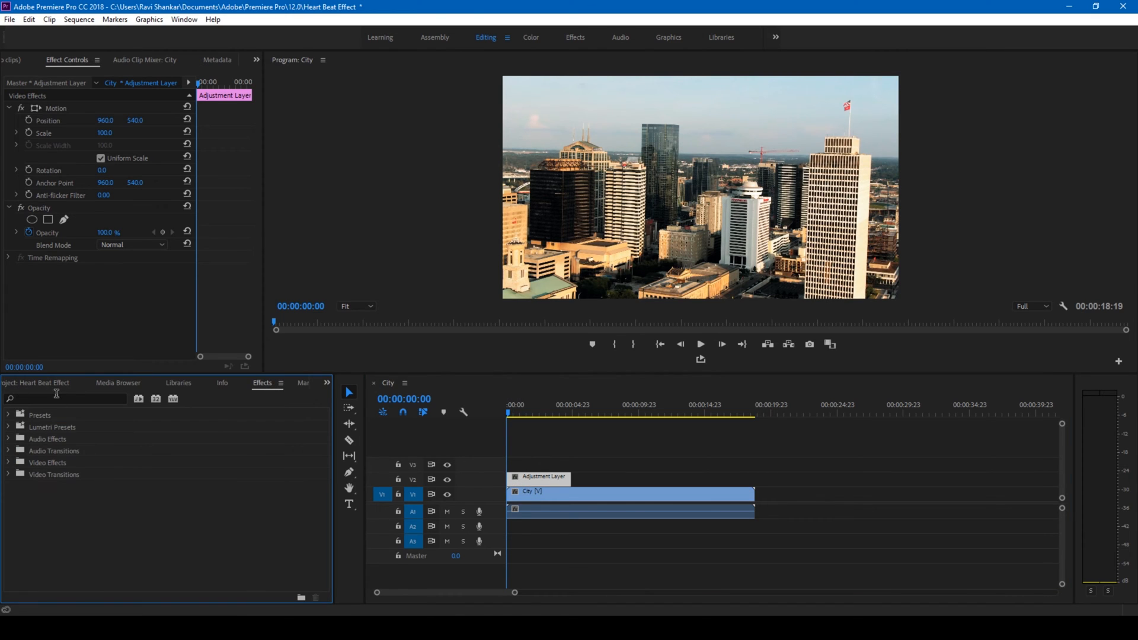
text(Transform)
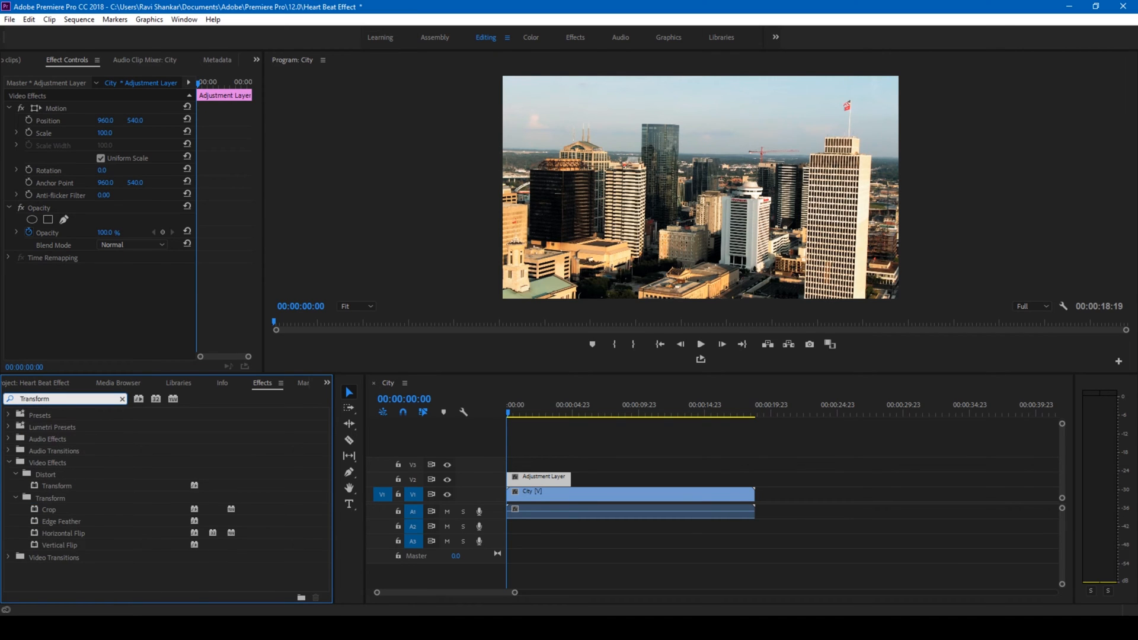
click(57, 485)
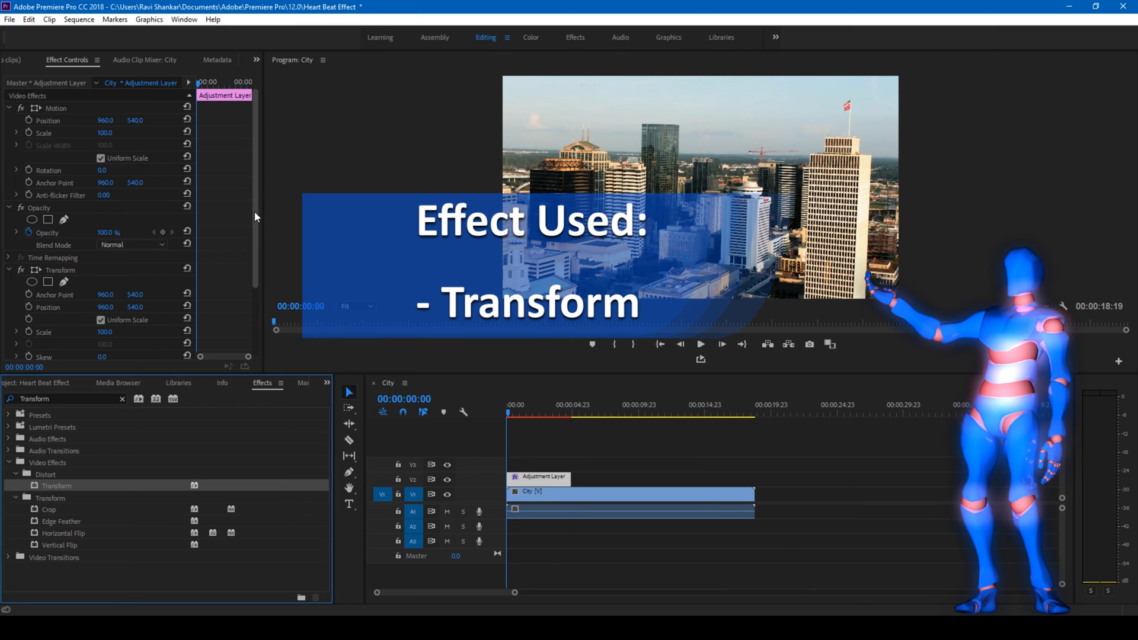
scroll(down, 3)
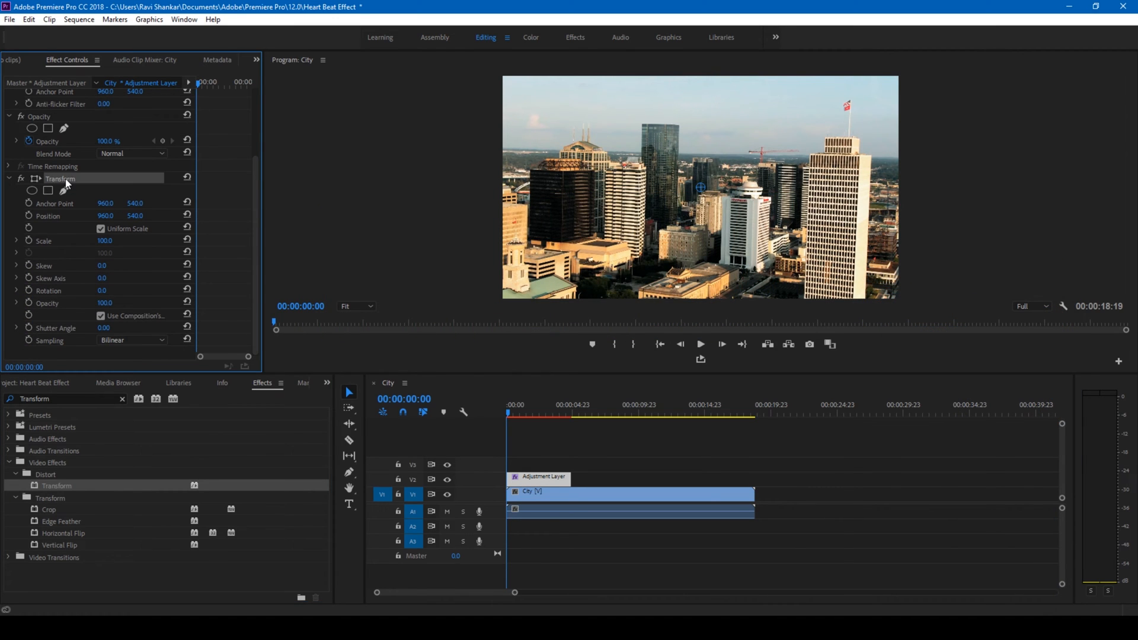
mouse_move(64, 236)
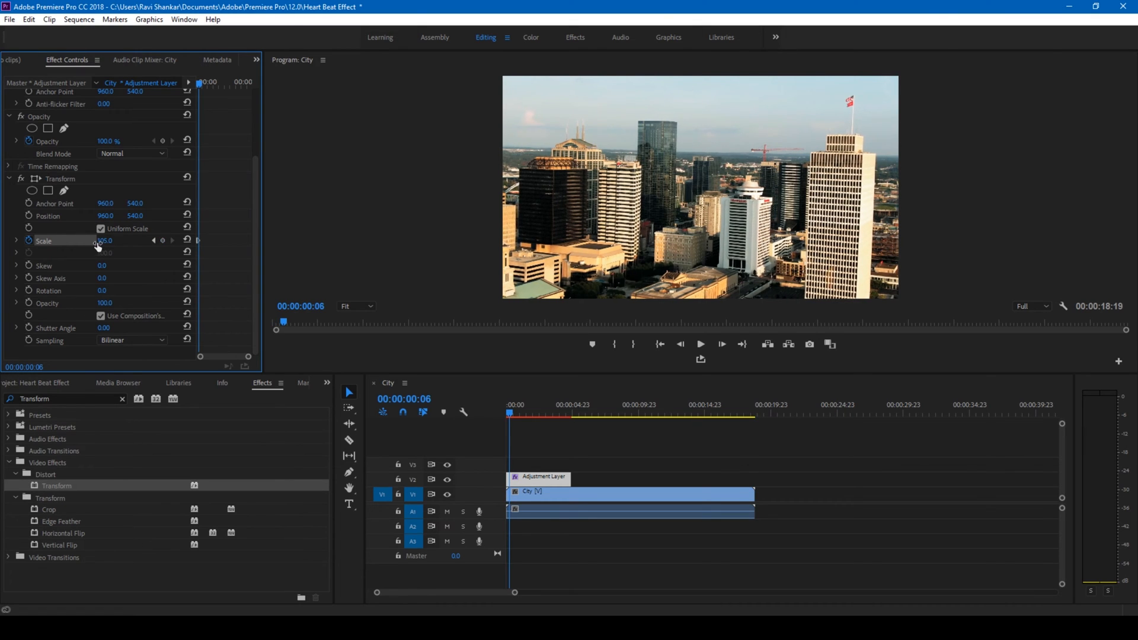
- Add Transform Scale keyframes alternating between larger values and 100 over the first frames
click(109, 240)
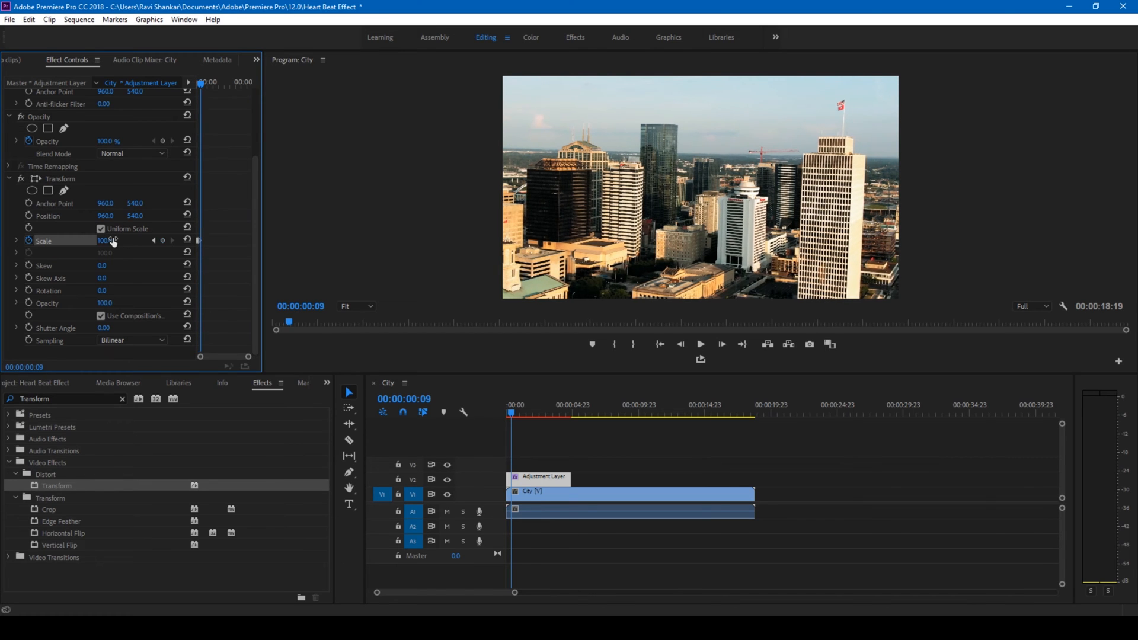
click(113, 240)
text(110)
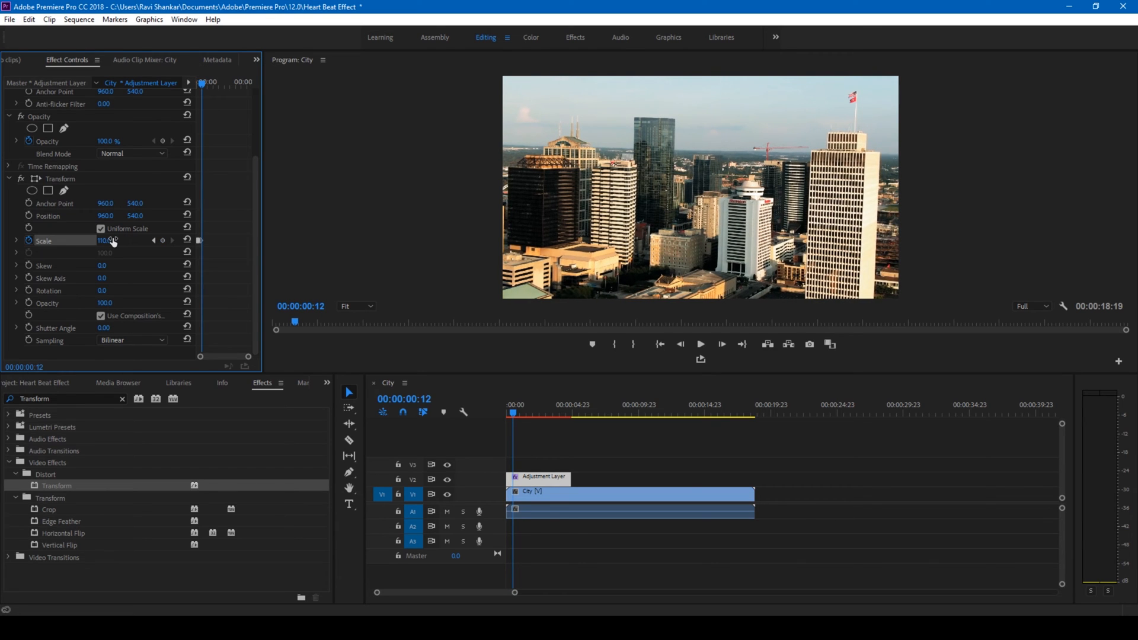
double_click(109, 240)
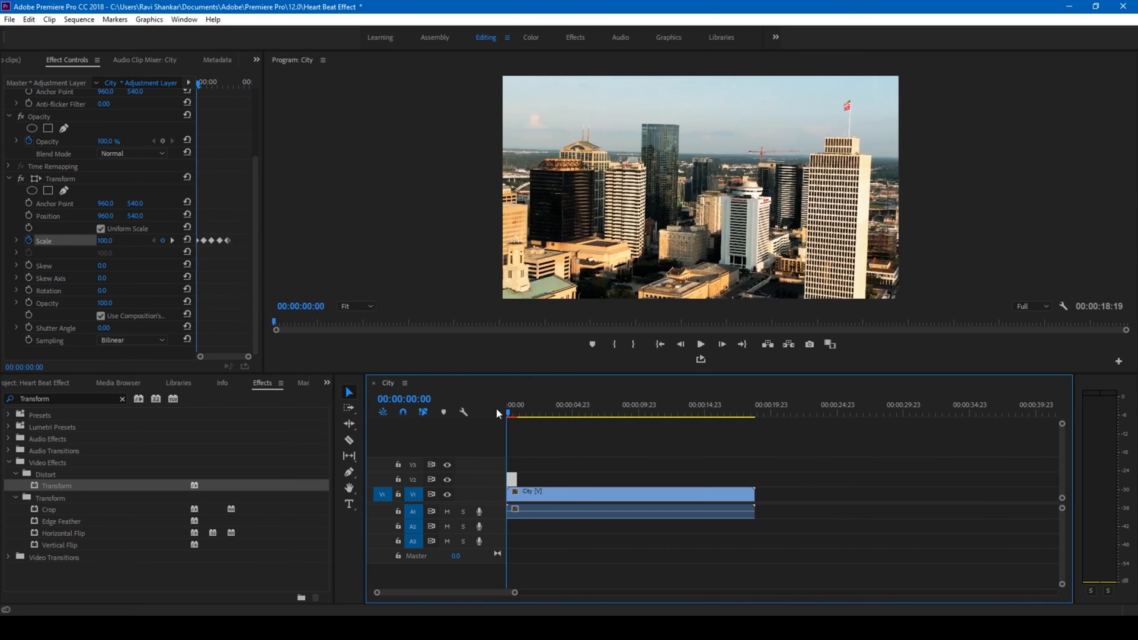
- Move the playhead back to the sequence start and on to frame 15
click(515, 404)
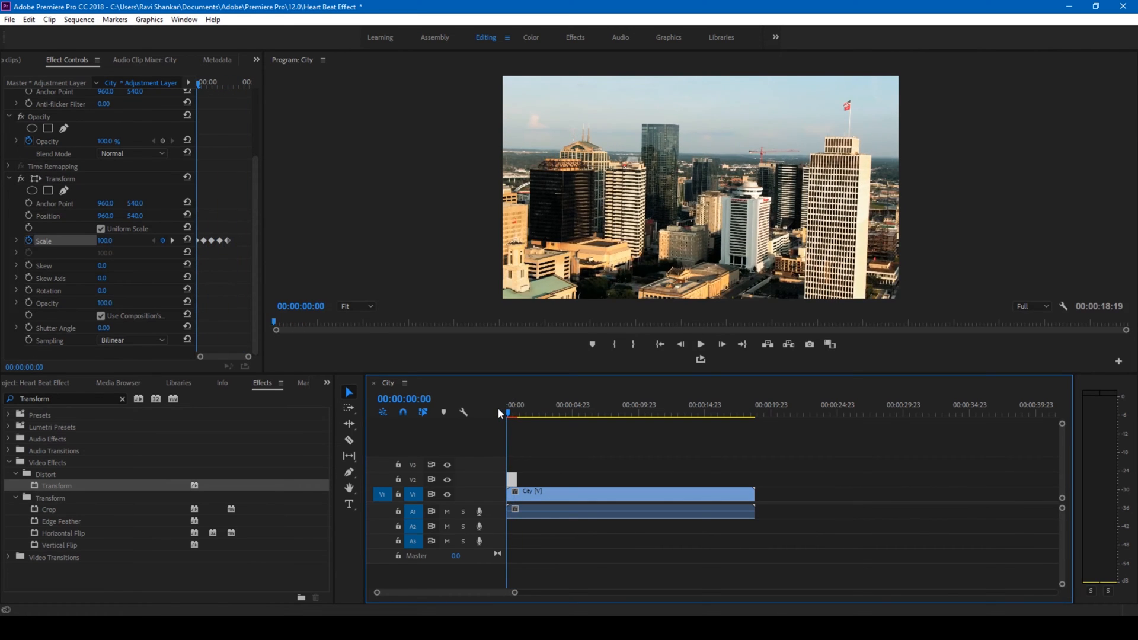
click(513, 415)
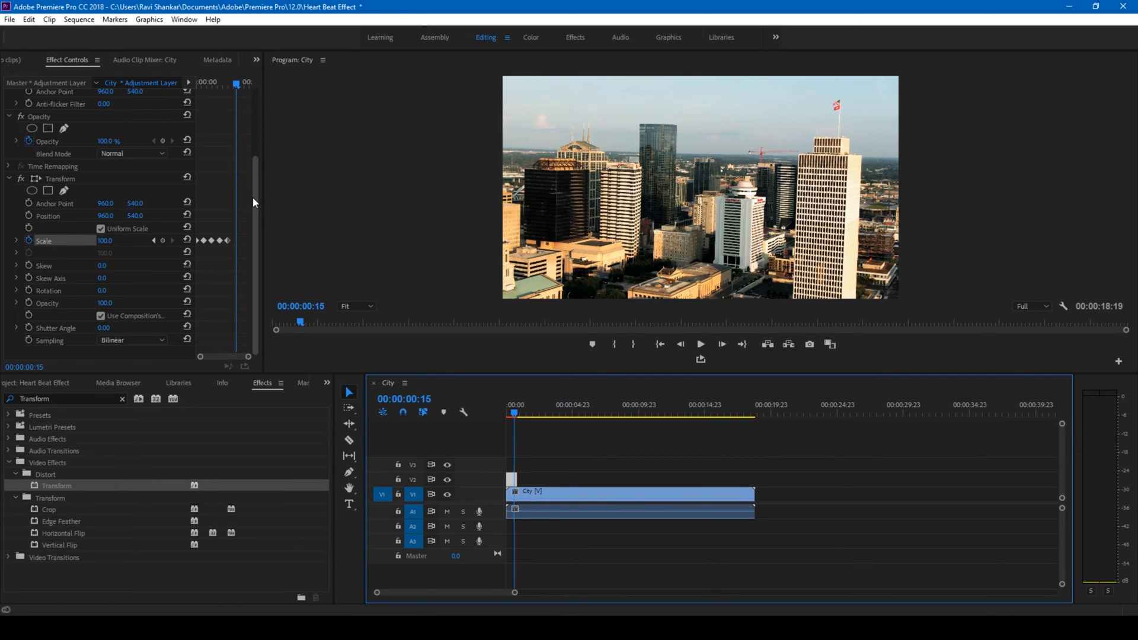
- Uncheck Use Composition's Shutter Angle in Transform so its own 360 angle applies
click(101, 316)
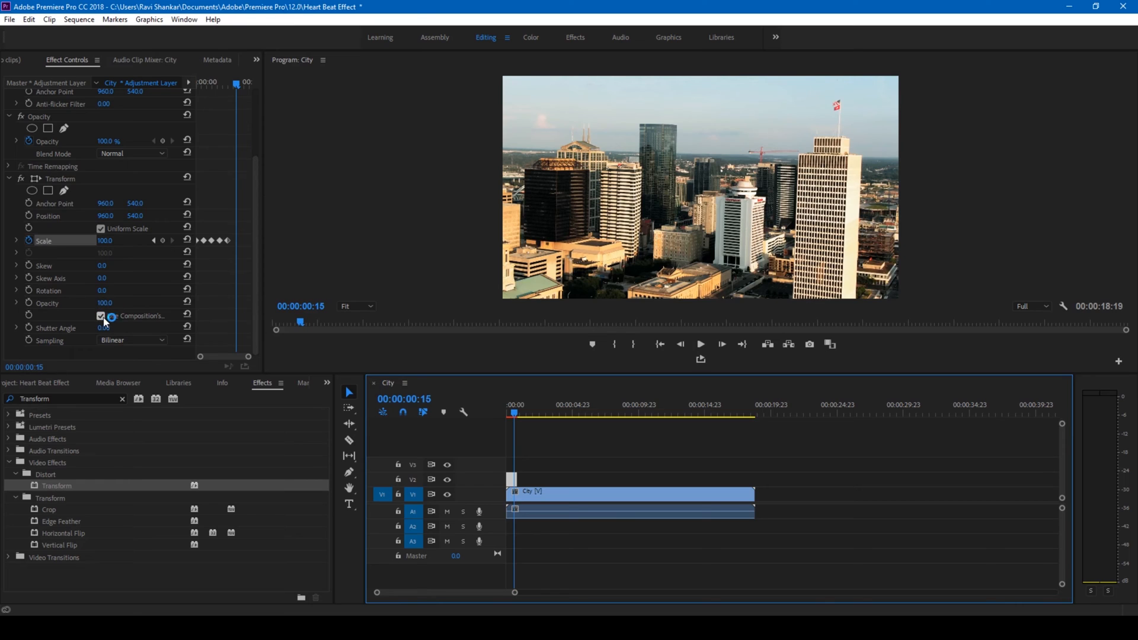
click(100, 316)
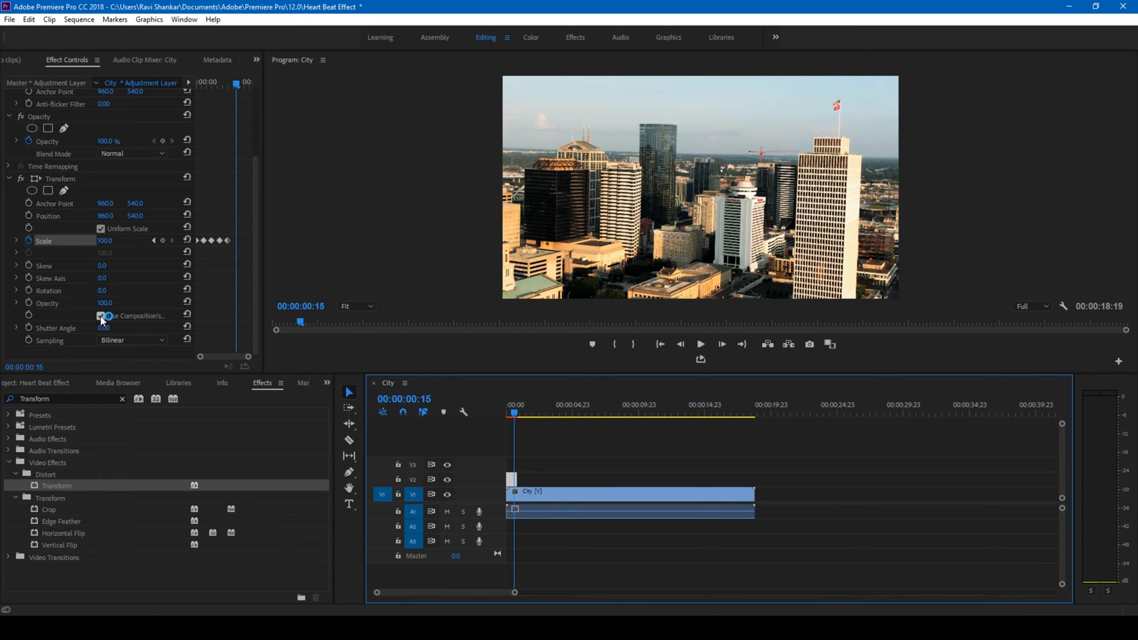
click(100, 316)
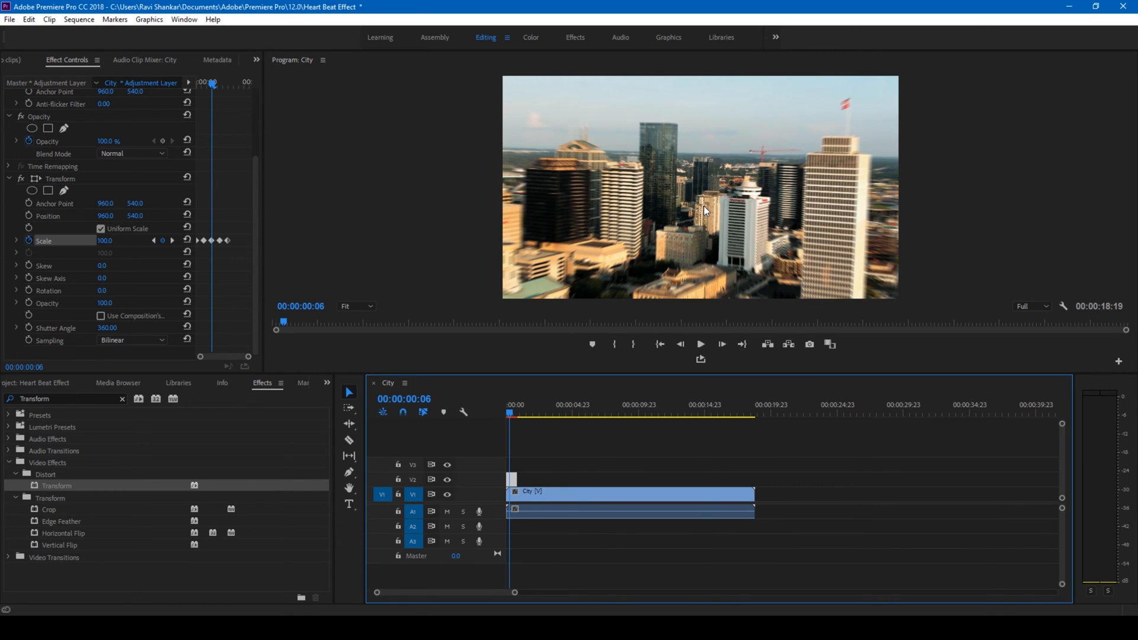
mouse_move(287, 383)
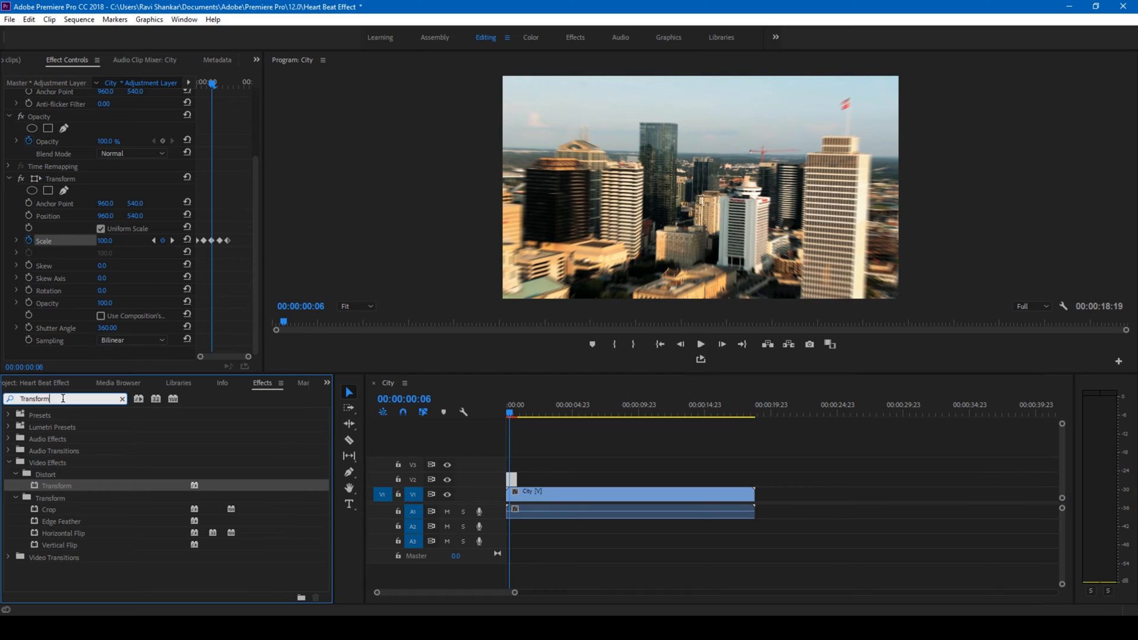
- Apply the Tint effect to the adjustment layer with Map White To set to red FF0000
text(Tr)
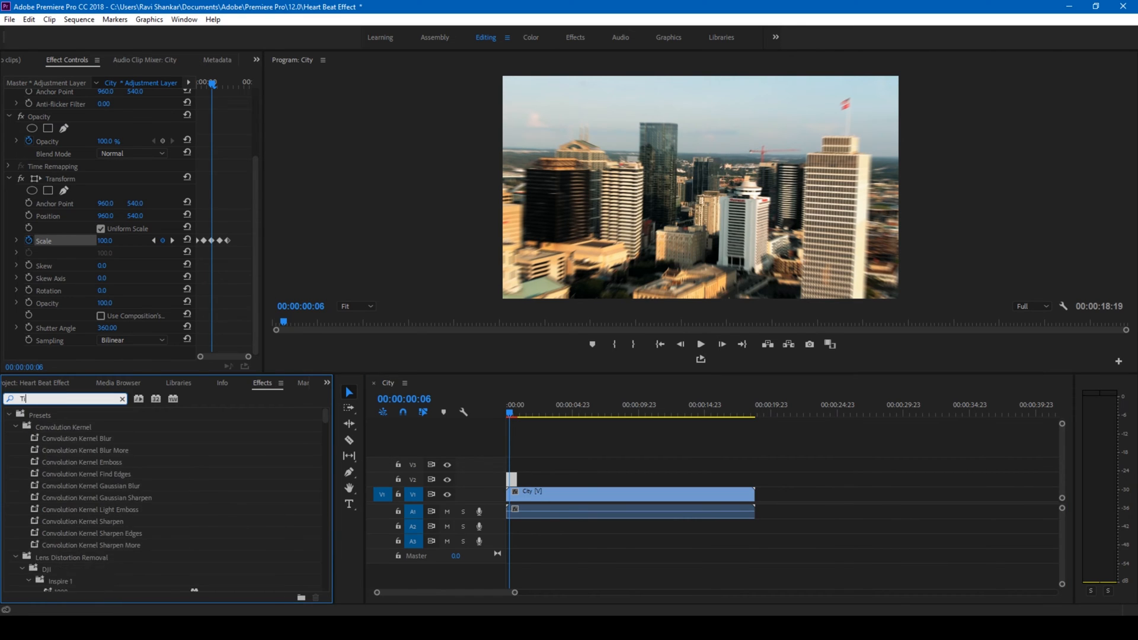
text(int)
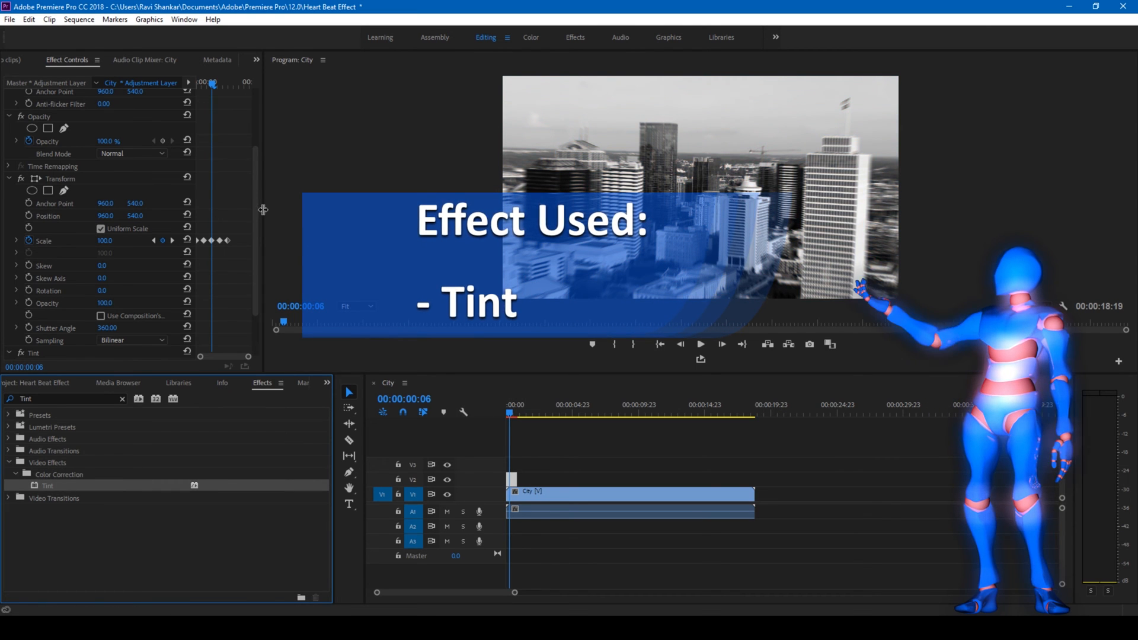
scroll(down, 3)
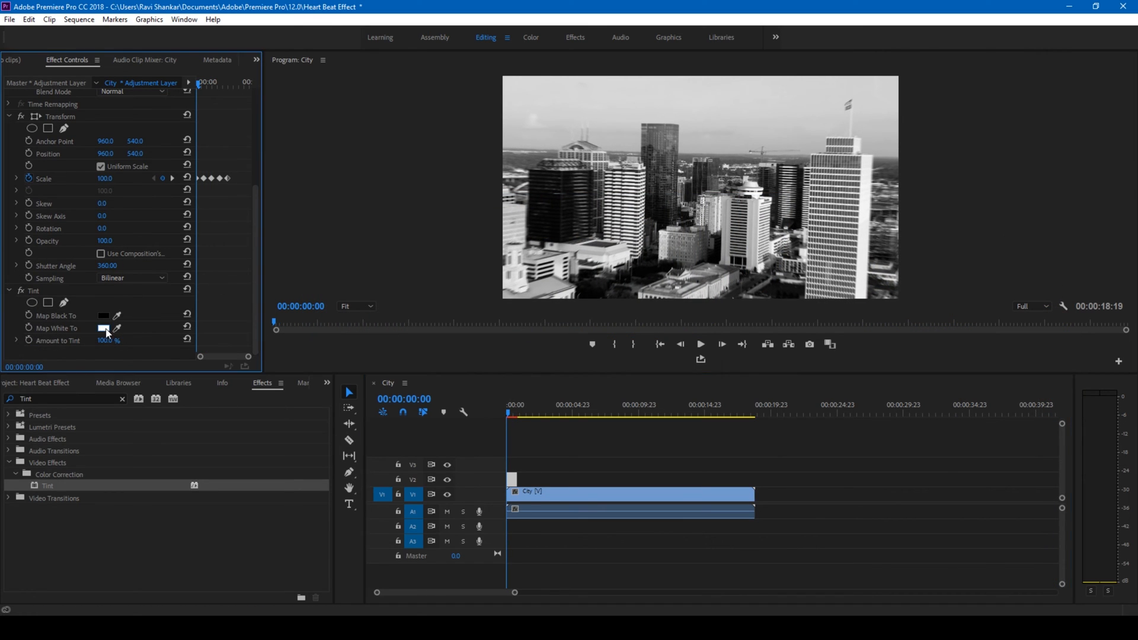
click(103, 327)
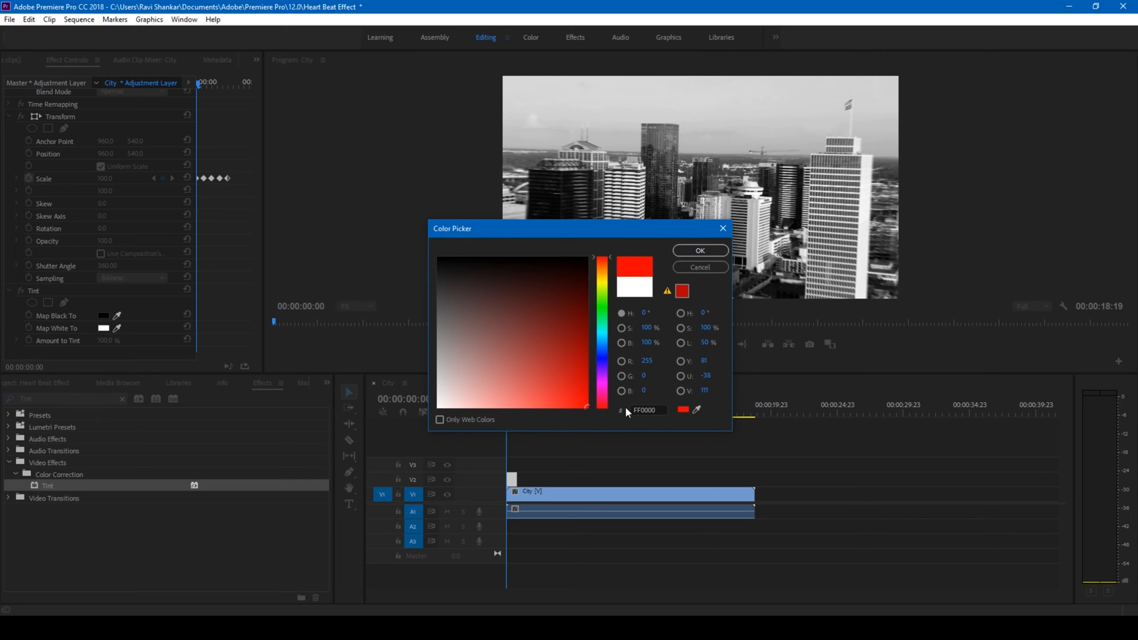
click(698, 250)
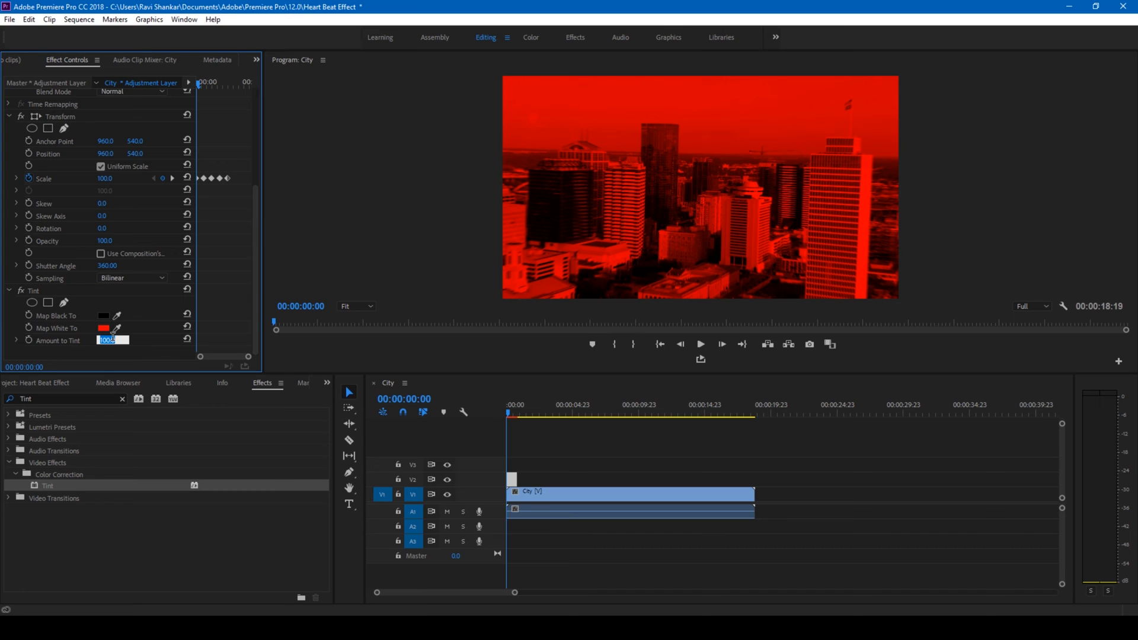
text(0.0)
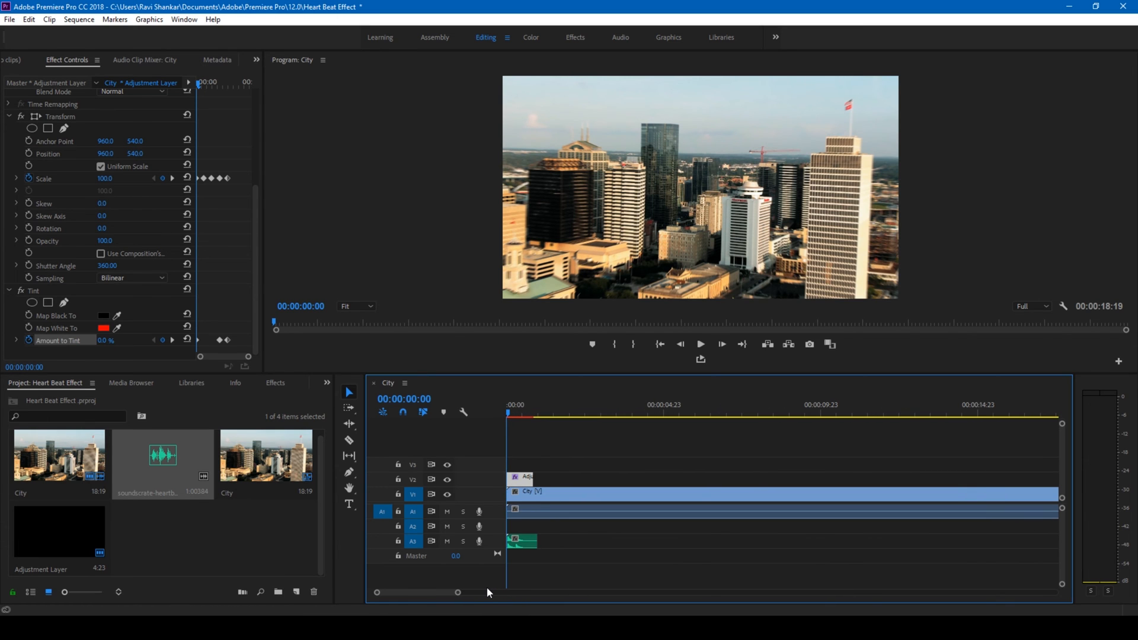
- Select the V2 adjustment layer and Shift-select the heartbeat clip on A3
click(512, 410)
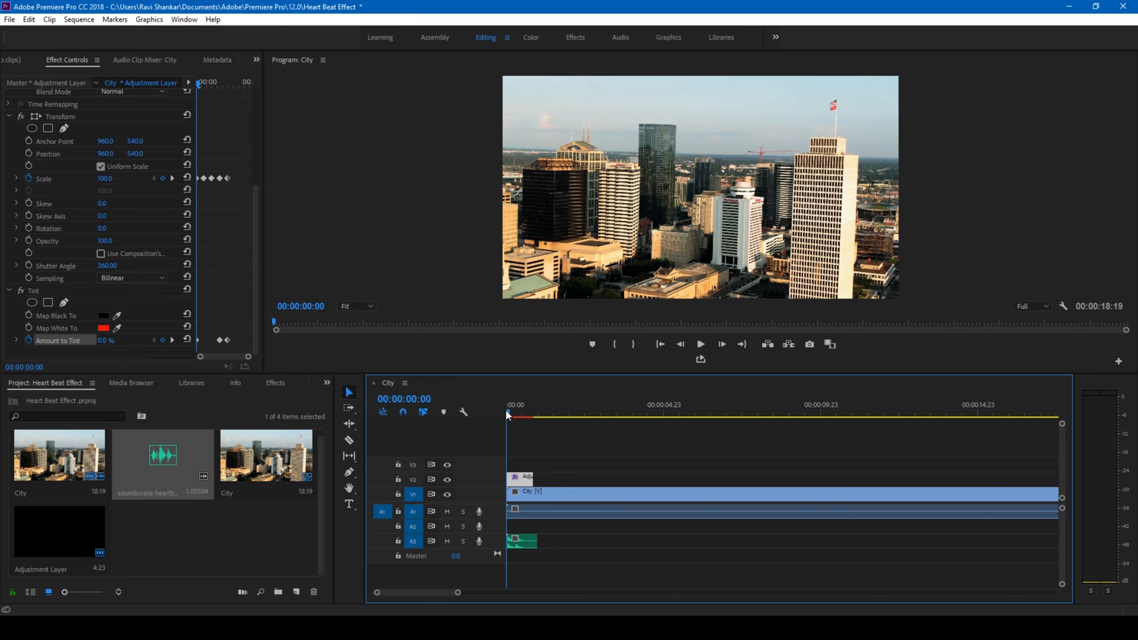
click(534, 414)
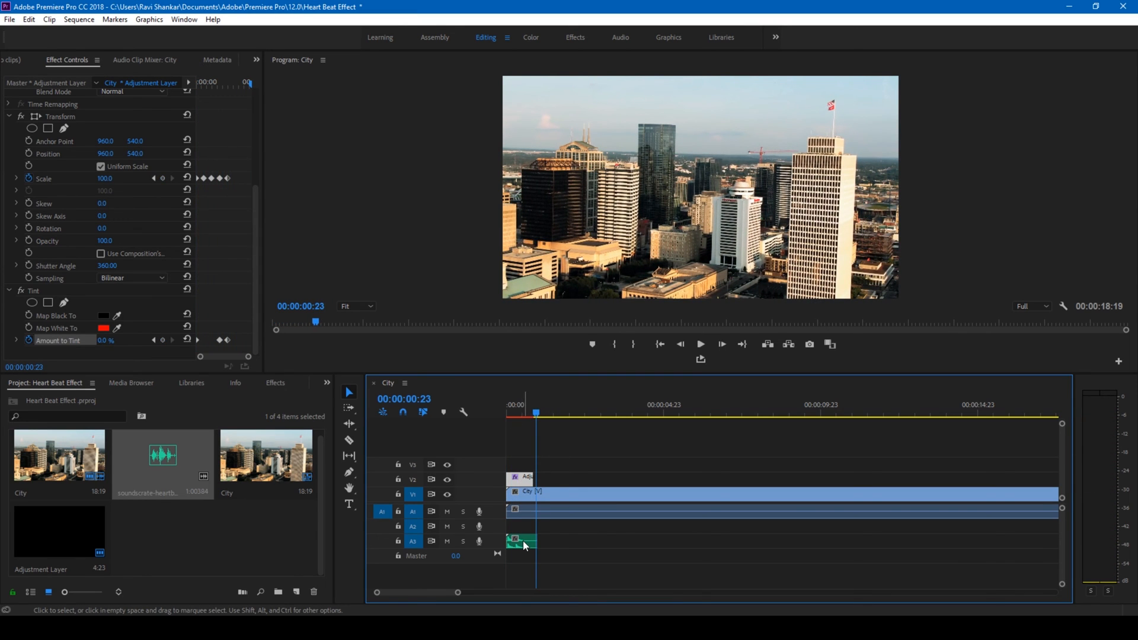
- Bring up the context menu on the selected adjustment layer and heartbeat clip to link them
right_click(521, 540)
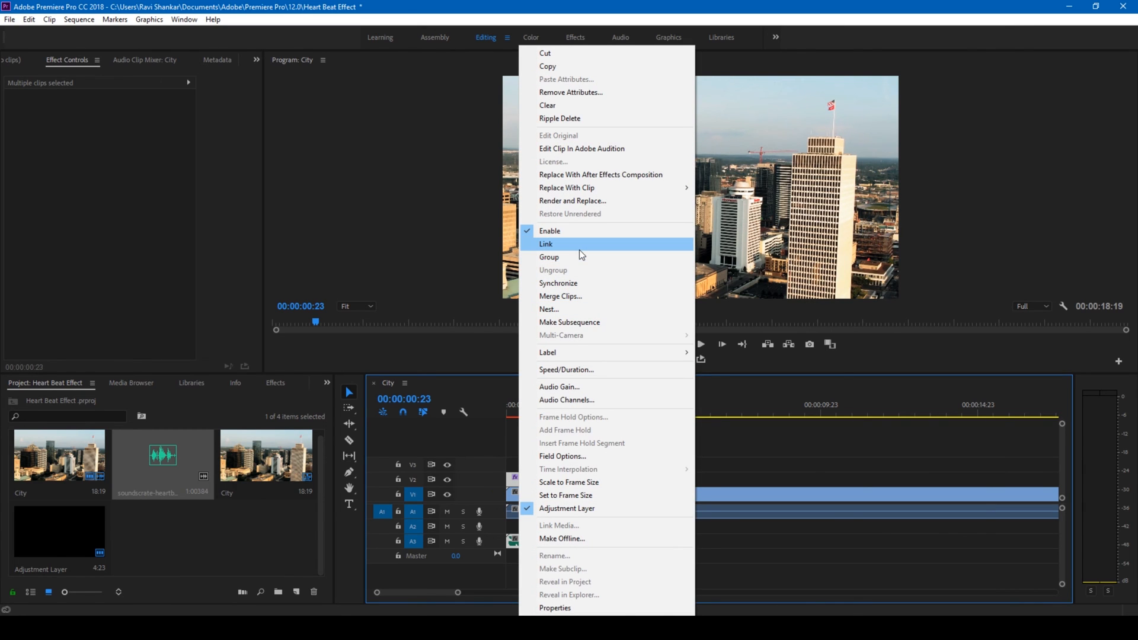
mouse_move(554, 312)
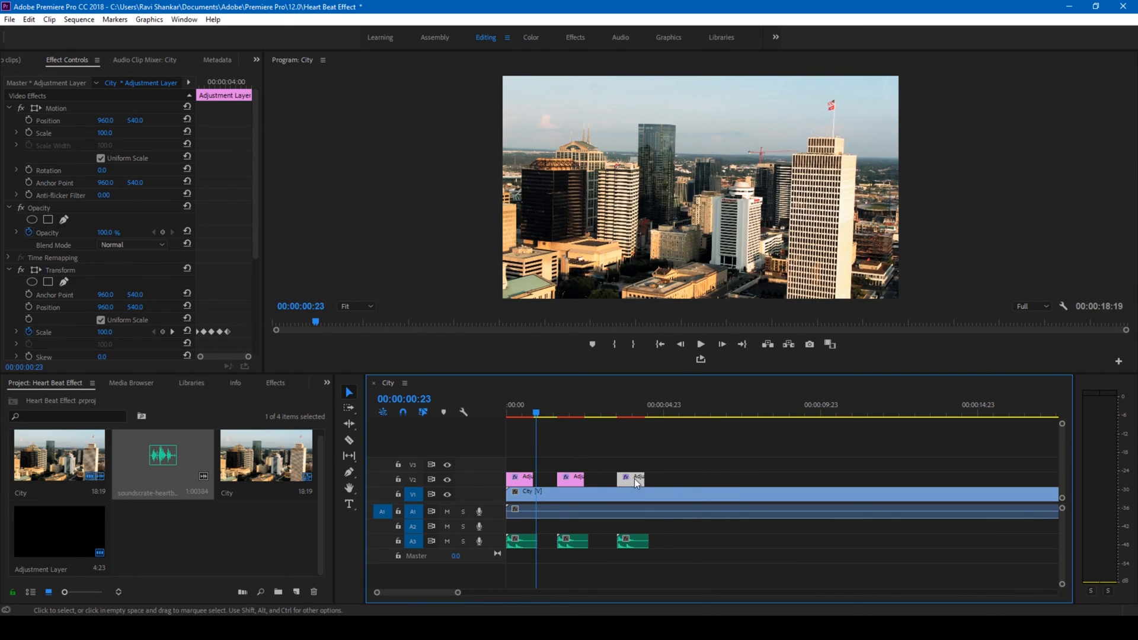
- Alt-drag copies of the linked pulse pair further right along the City clip
drag(638, 479, 689, 479)
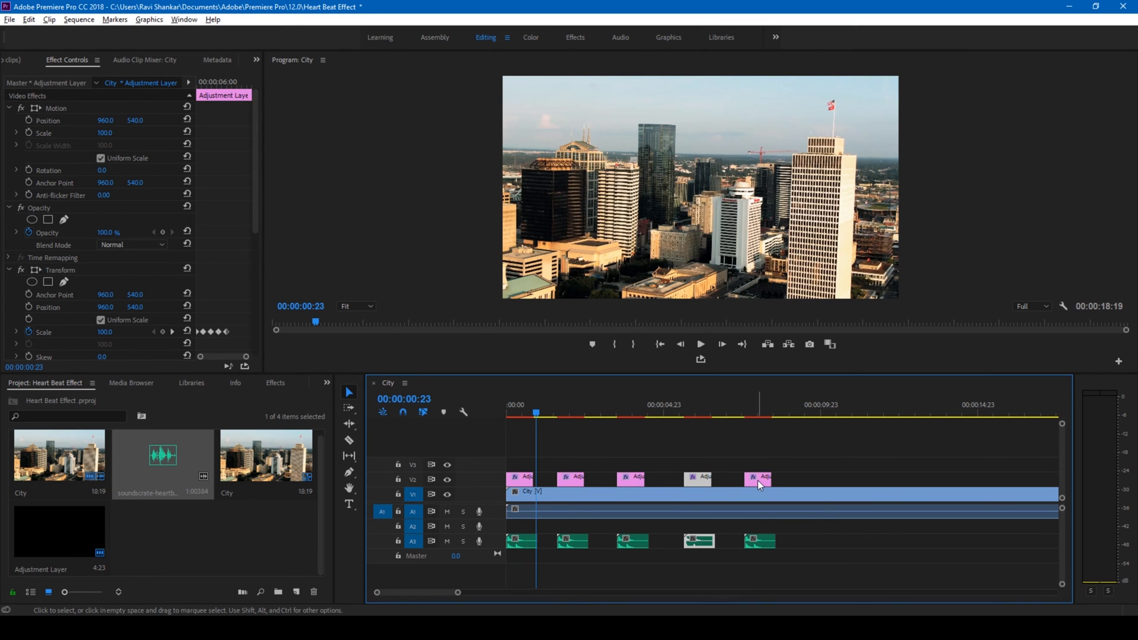
drag(700, 478, 818, 478)
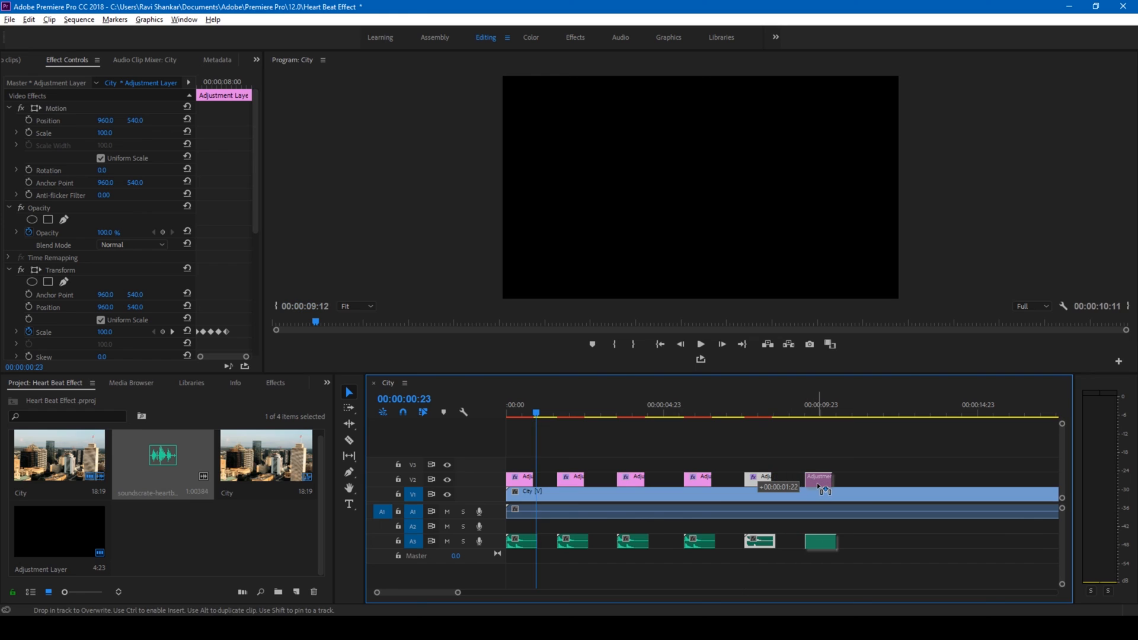